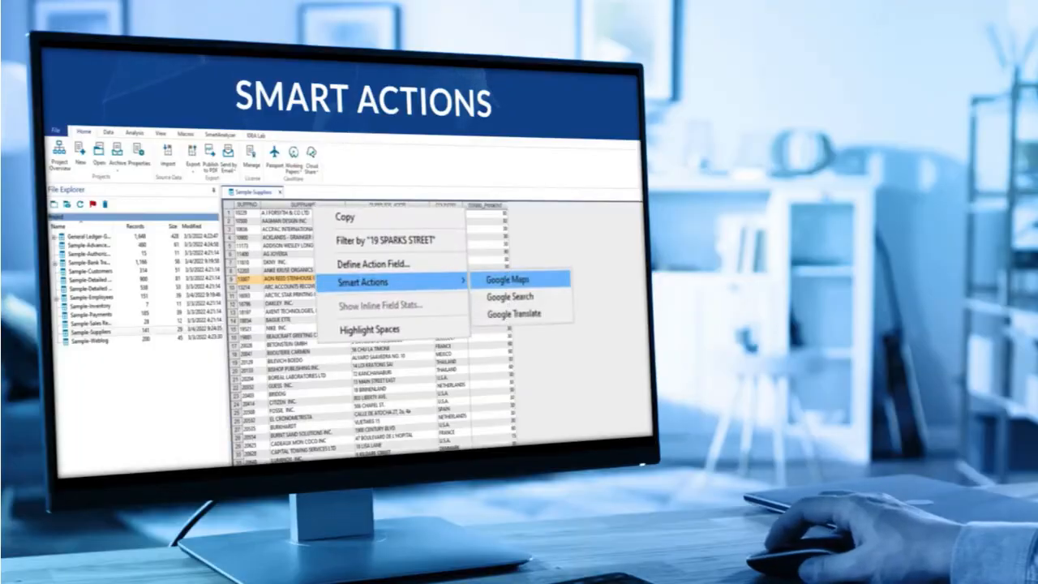
Dismiss the Smart Actions menu and bring up the SmartAnalyzer apps beside the sample databases.
{"action": "left_click", "coordinate": [508, 279]}
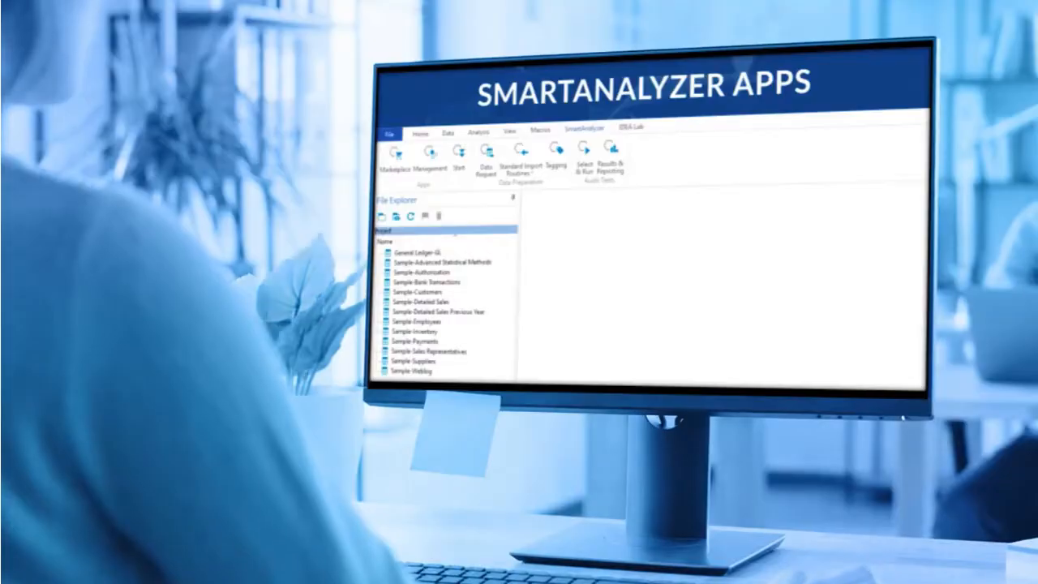
Scroll through the 90+ automated audit tests and open Summarization.vscript in the Visual Script Editor.
{"action": "left_click", "coordinate": [430, 158]}
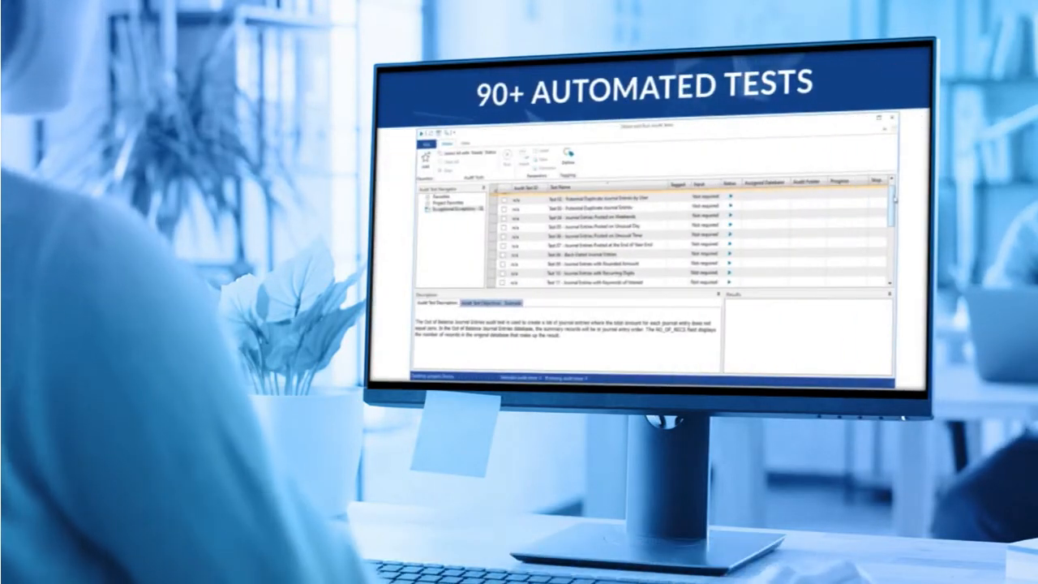
{"action": "scroll", "scroll_direction": "down", "scroll_amount": 3}
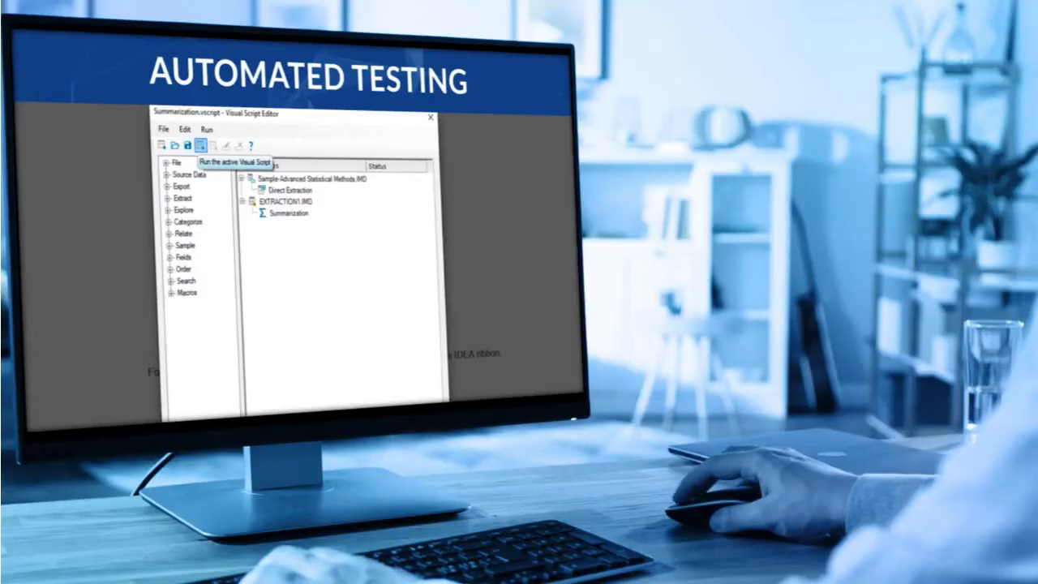
Run the Summarization script, then scroll the IDEA portal to What's Trending and Releases and News.
{"action": "left_click", "coordinate": [204, 145]}
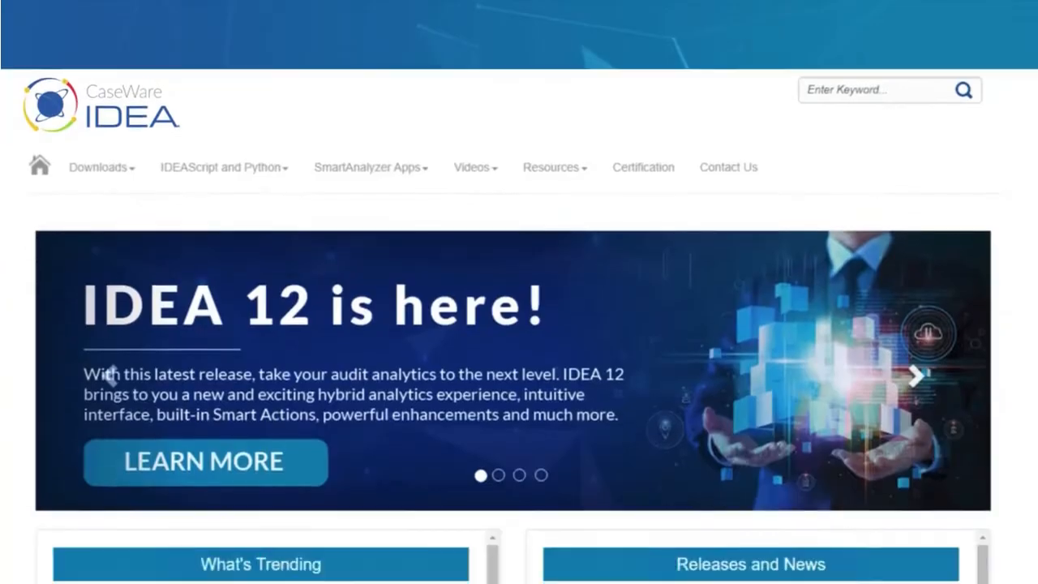
{"action": "scroll", "scroll_direction": "down", "scroll_amount": 3}
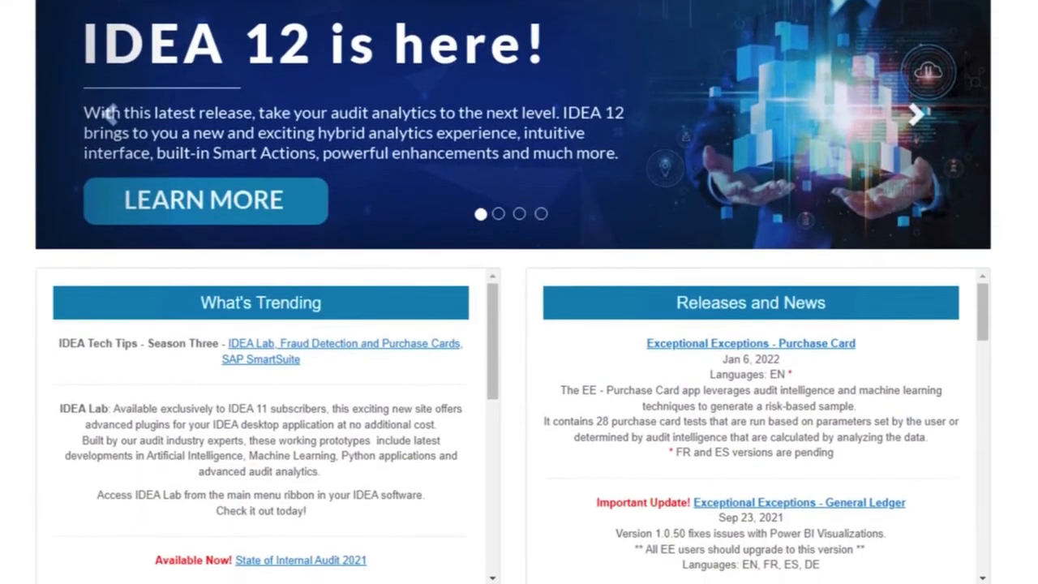